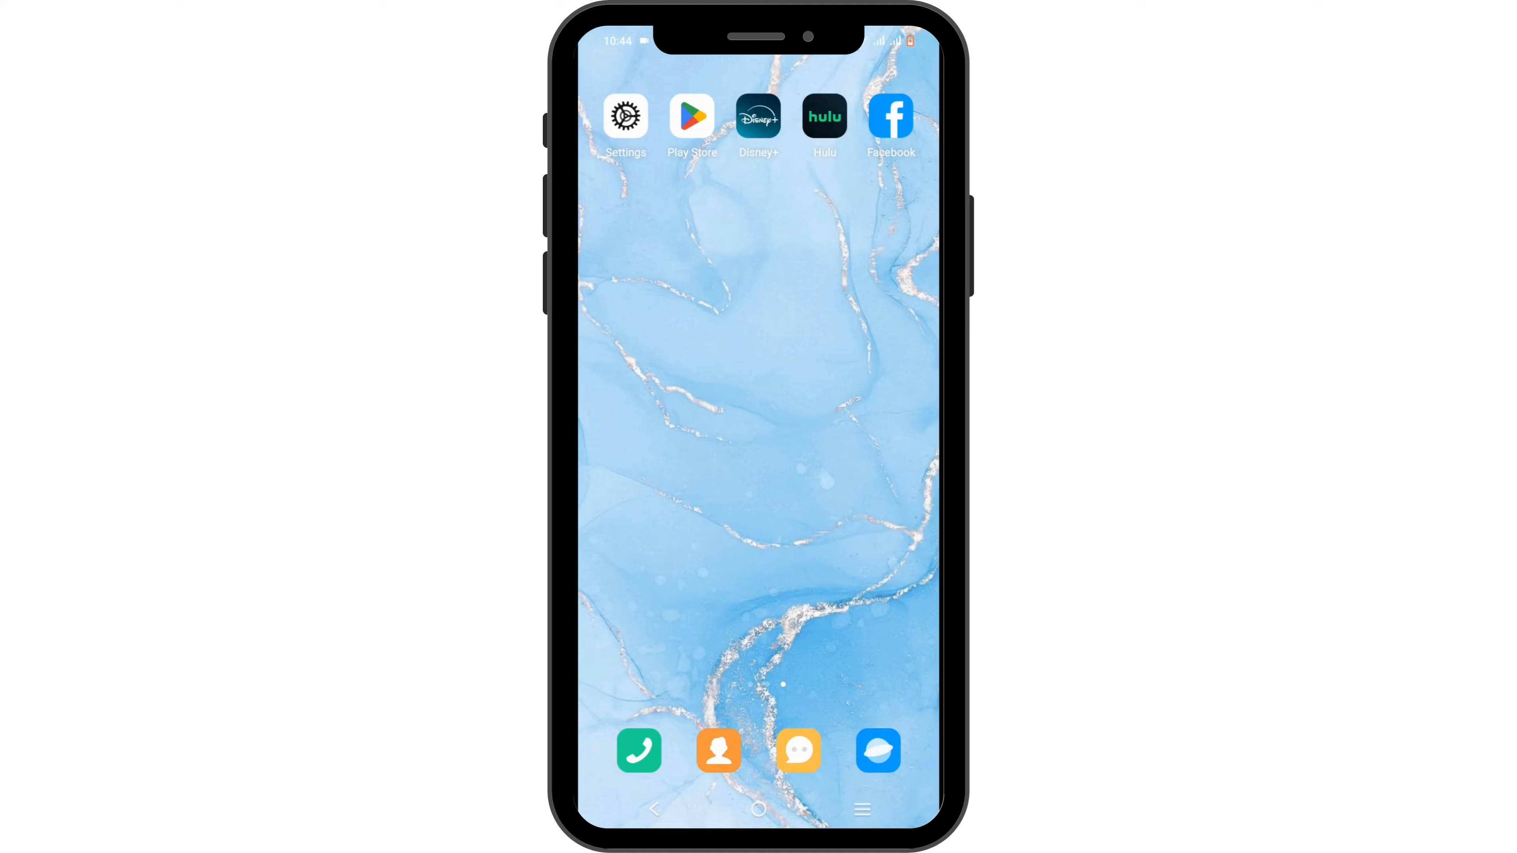
Bring up the Disney+ App info page from its home-screen icon
left_click(758, 116)
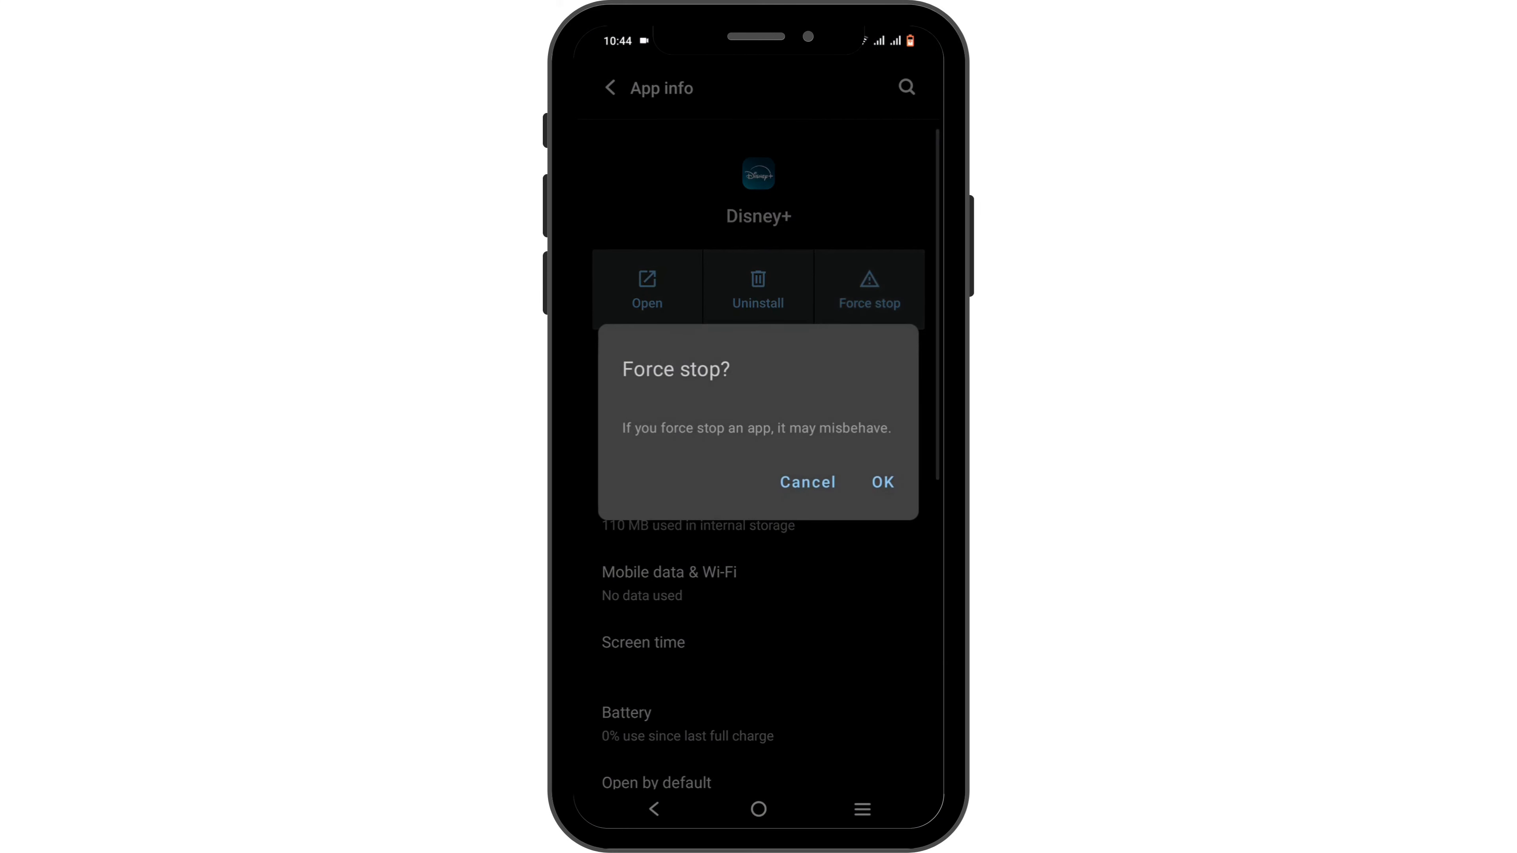
Confirm the force stop, clear Disney+'s cached data under Storage & cache, then launch the Play Store
left_click(884, 482)
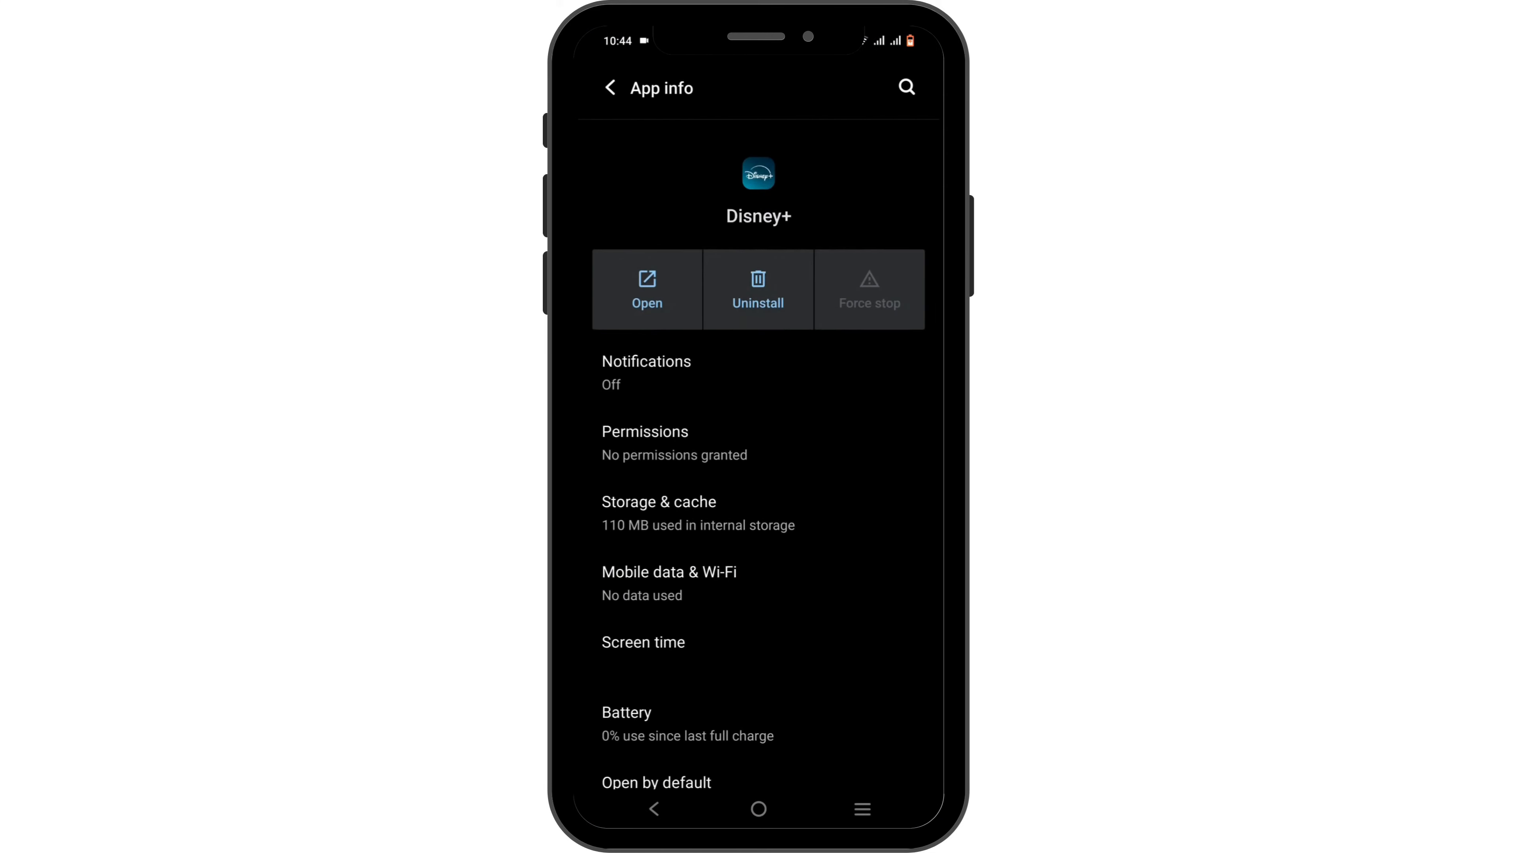
left_click(656, 501)
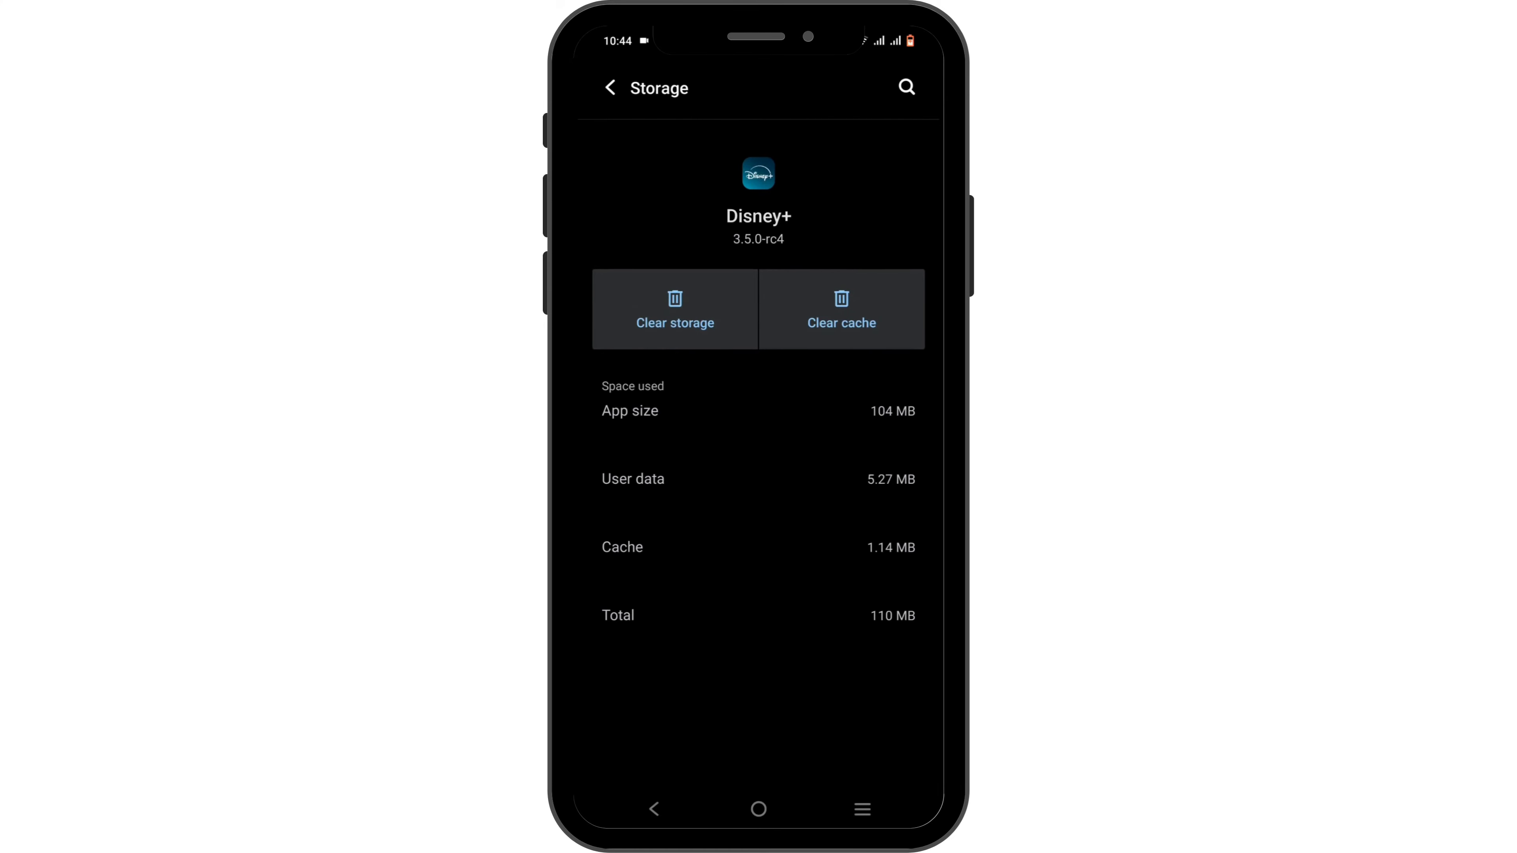
left_click(842, 310)
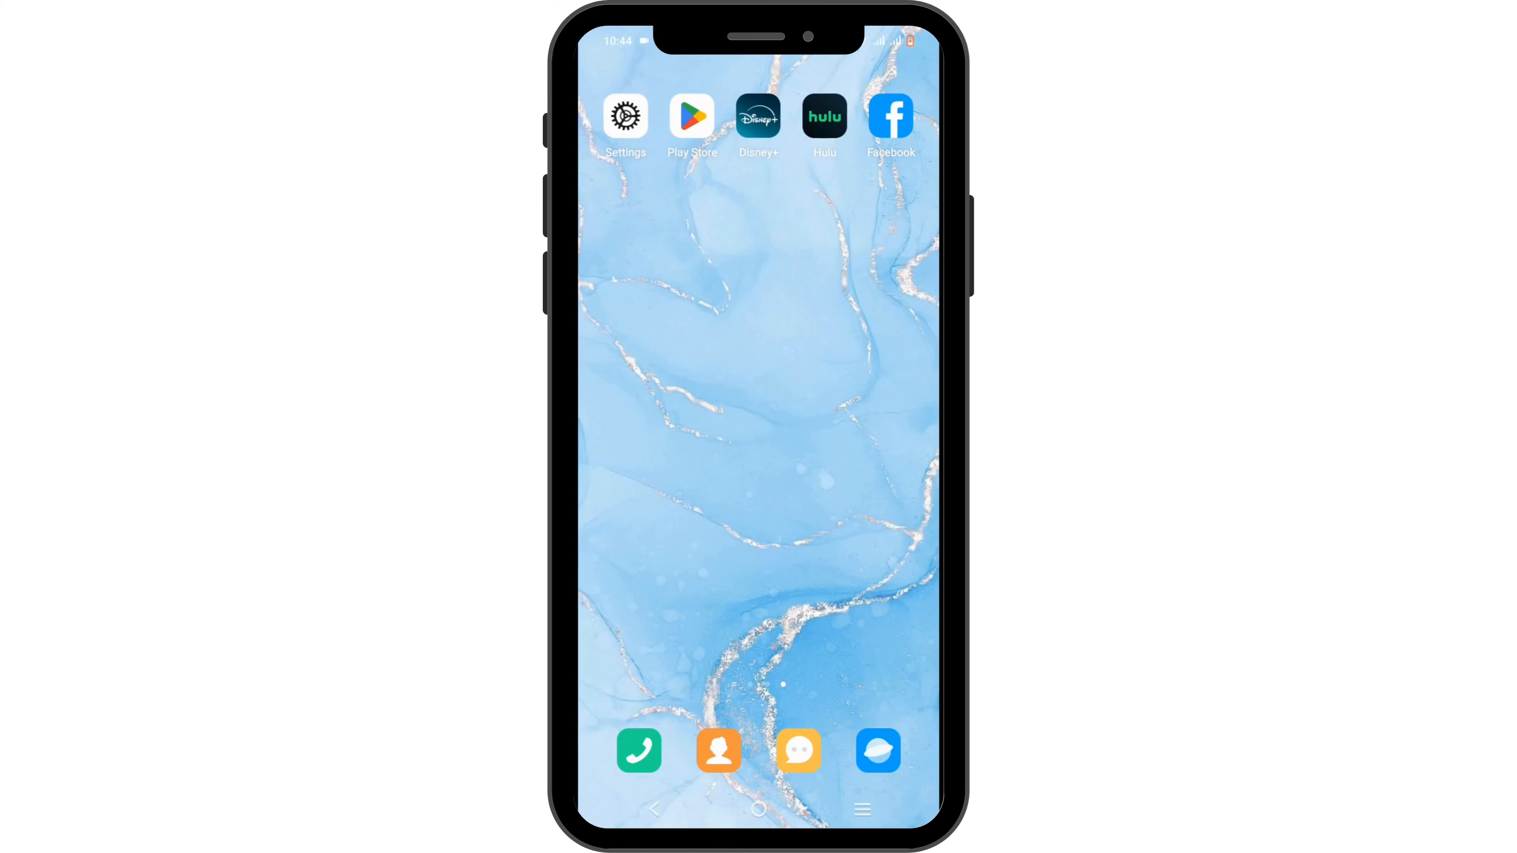
left_click(692, 117)
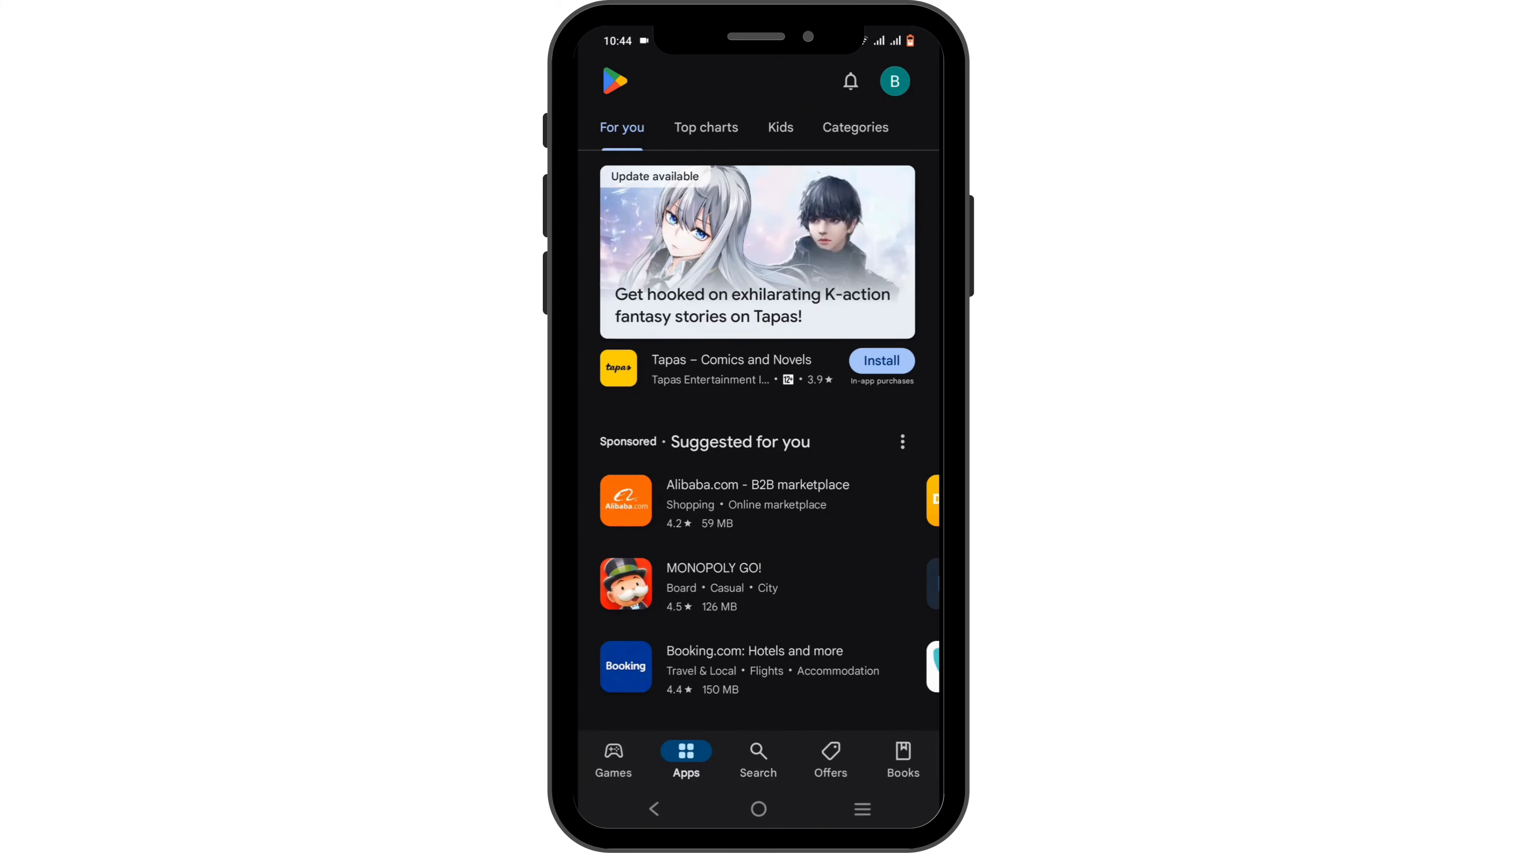
Search the Play Store for 'disney plus' and scroll through the results looking for the app
left_click(759, 760)
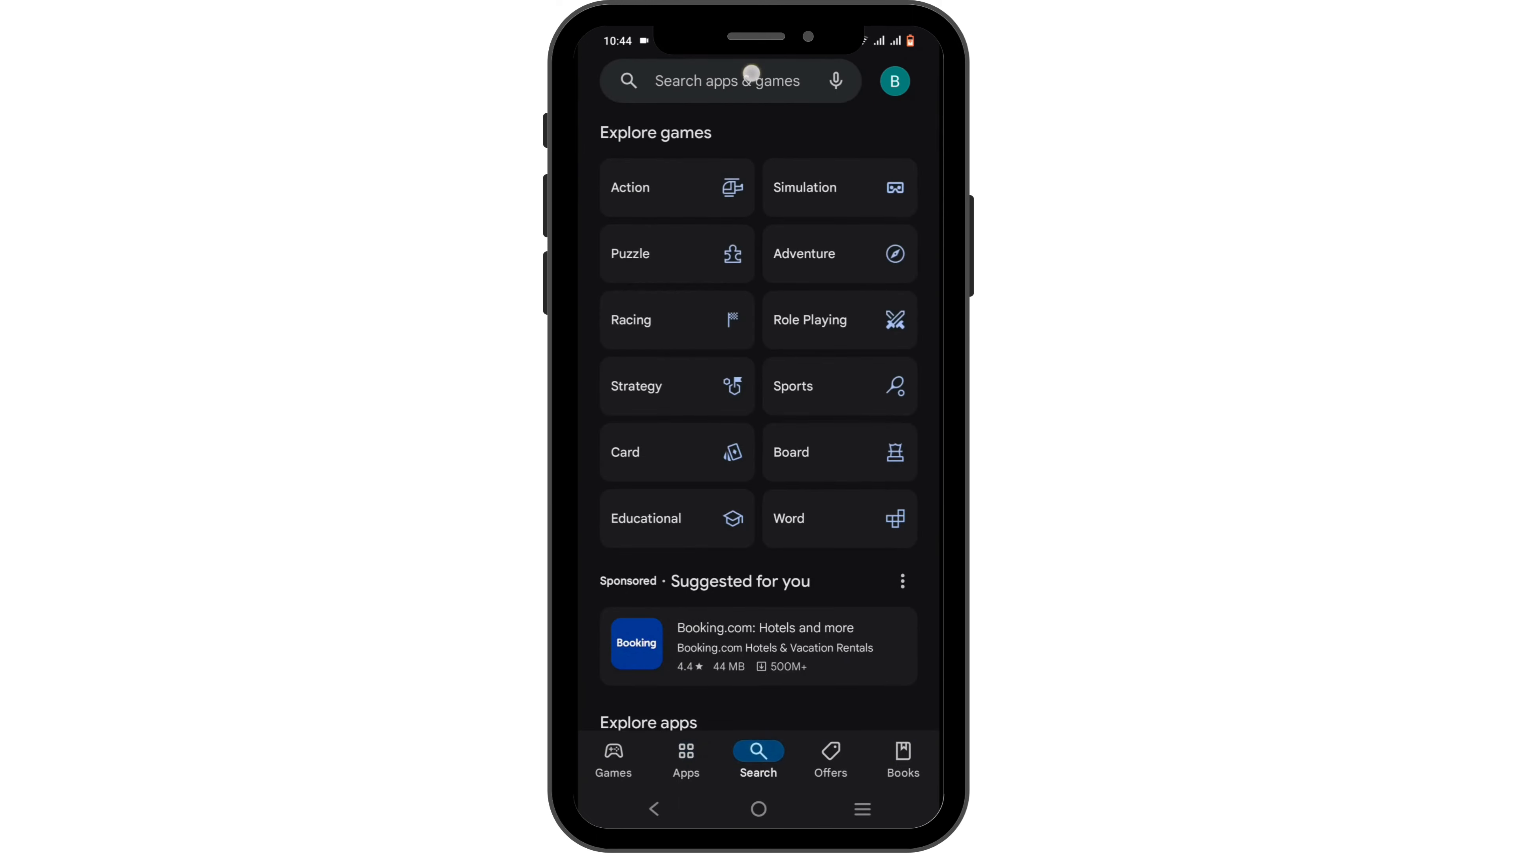
type("dis")
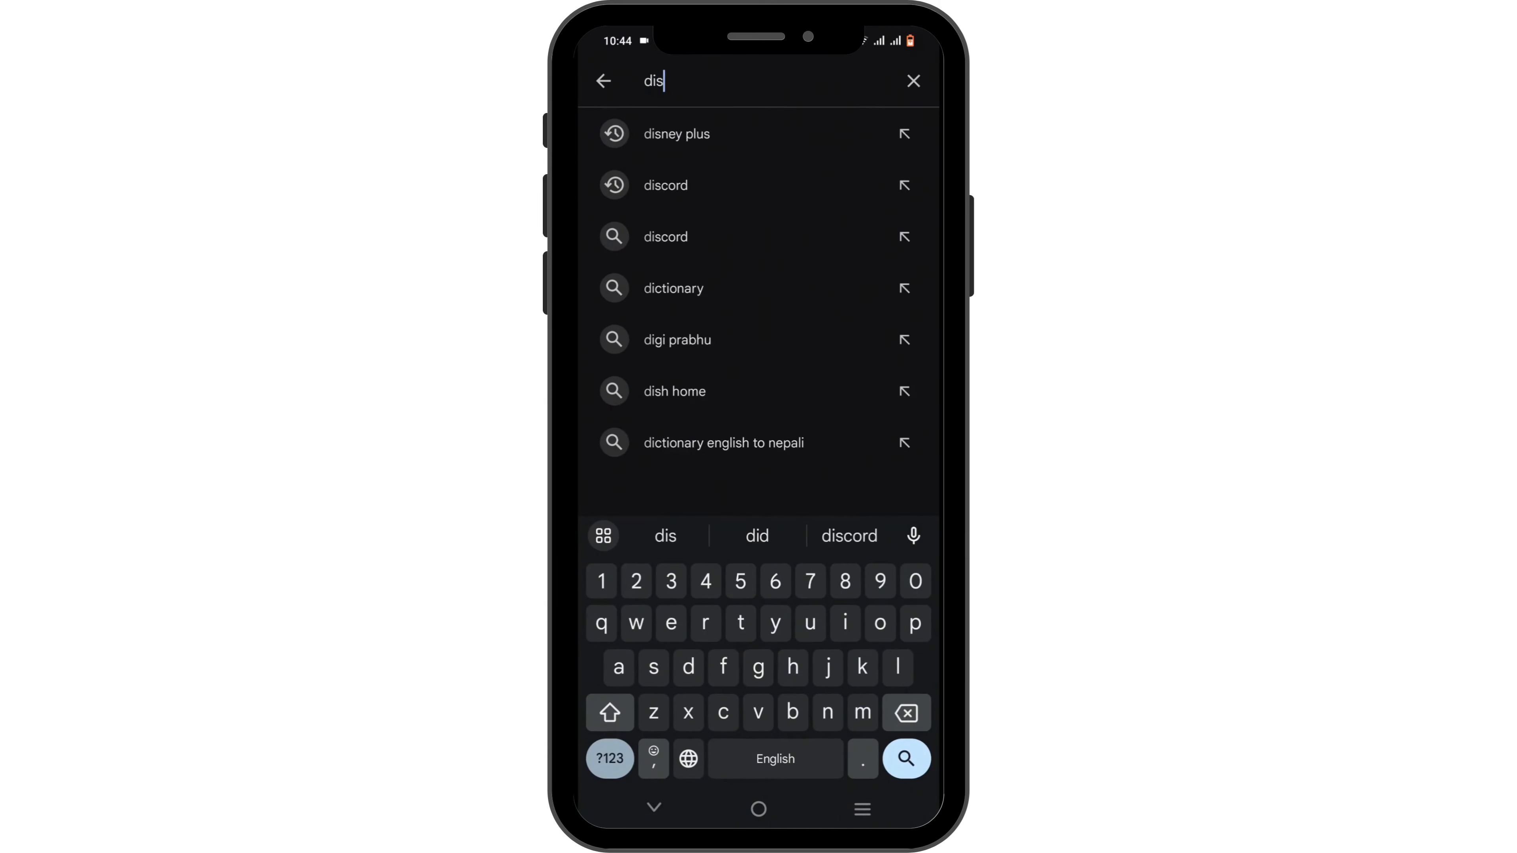
left_click(676, 134)
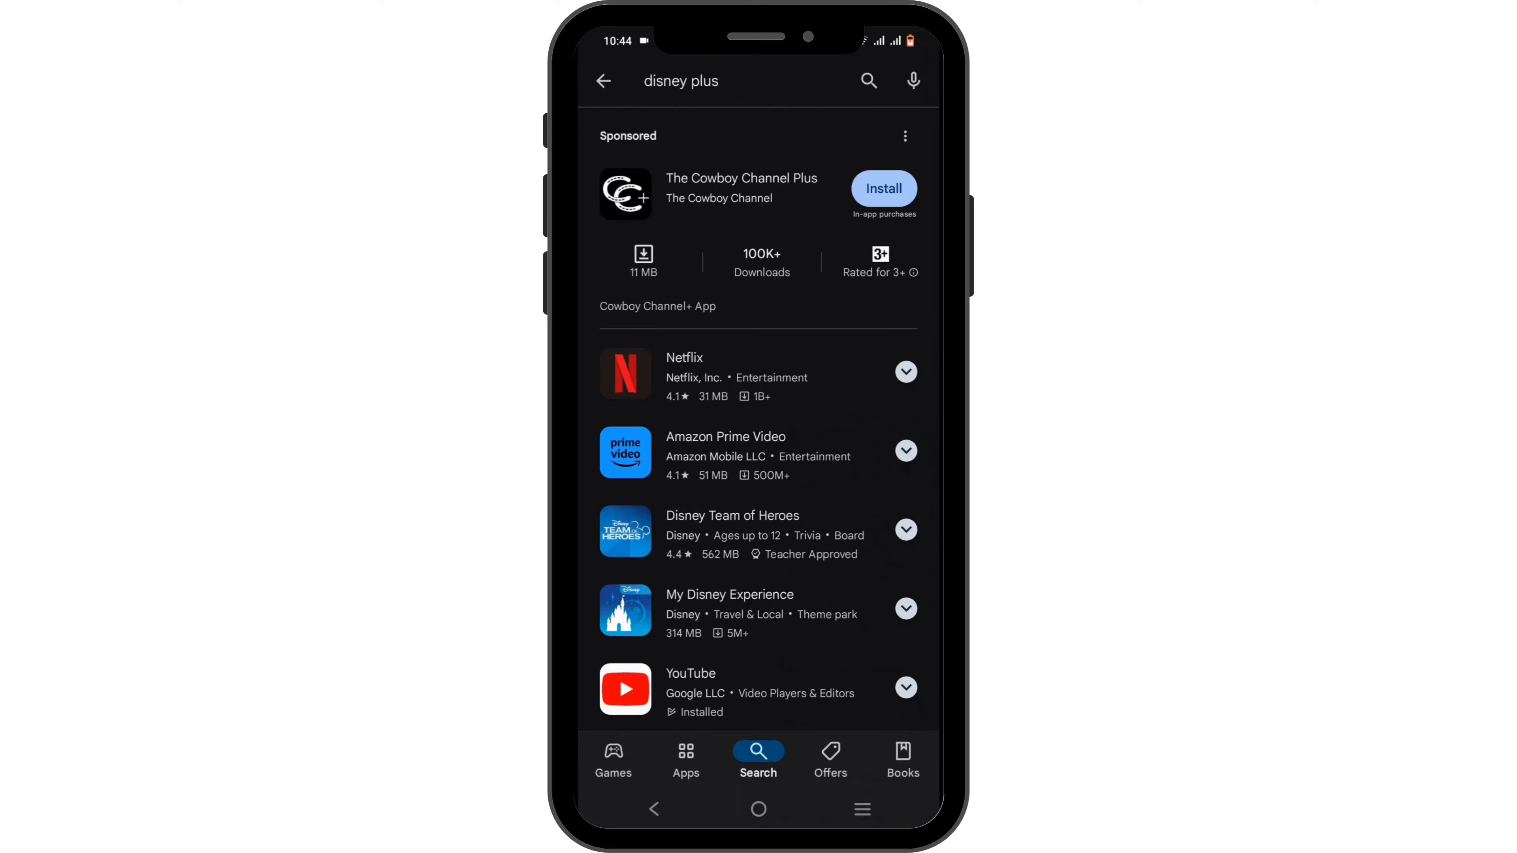
scroll("down", 3)
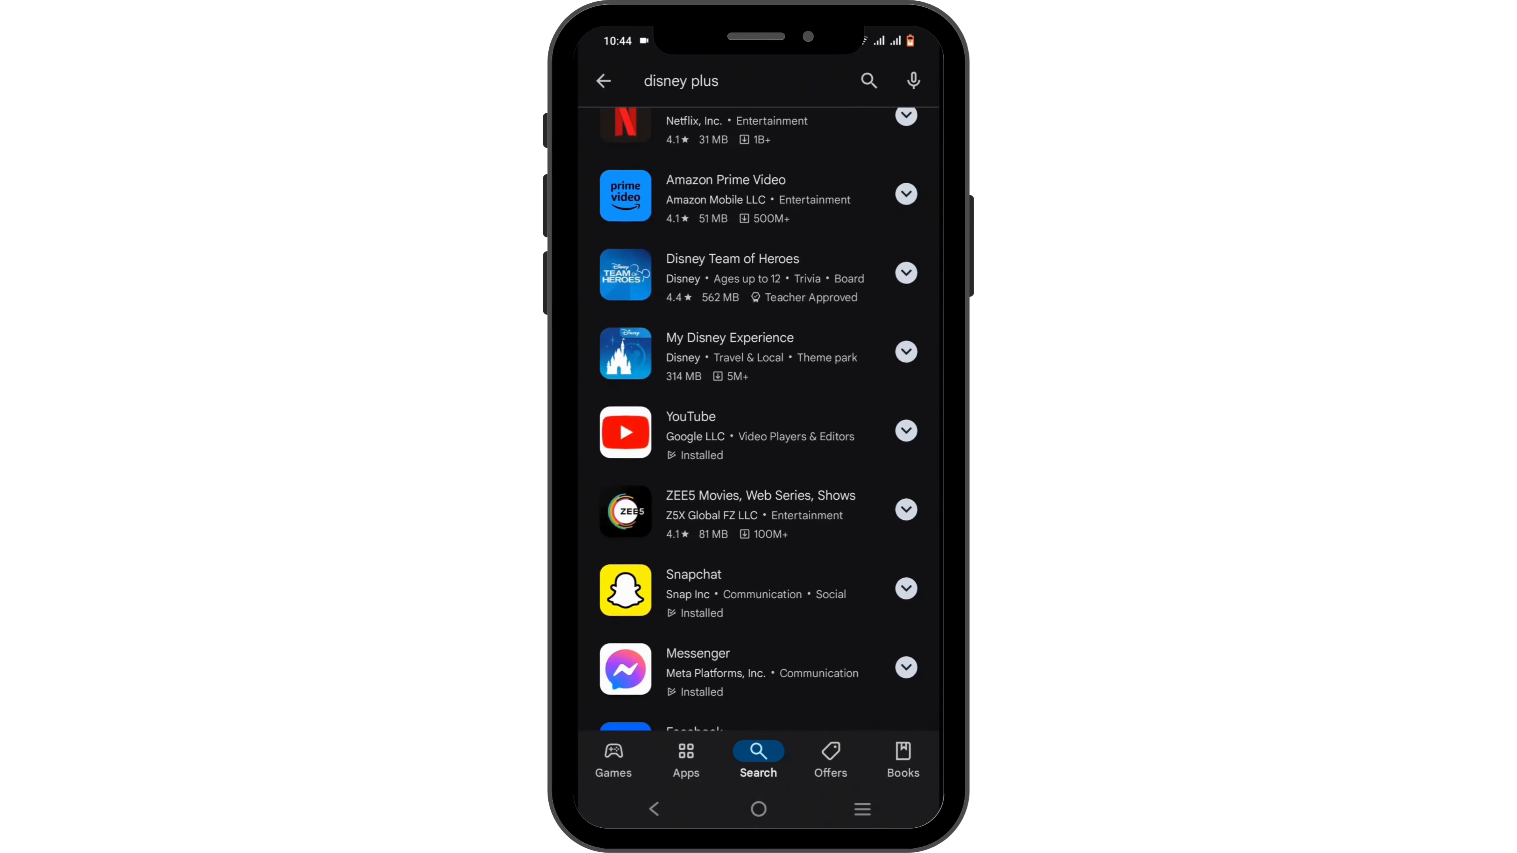
scroll("down", 3)
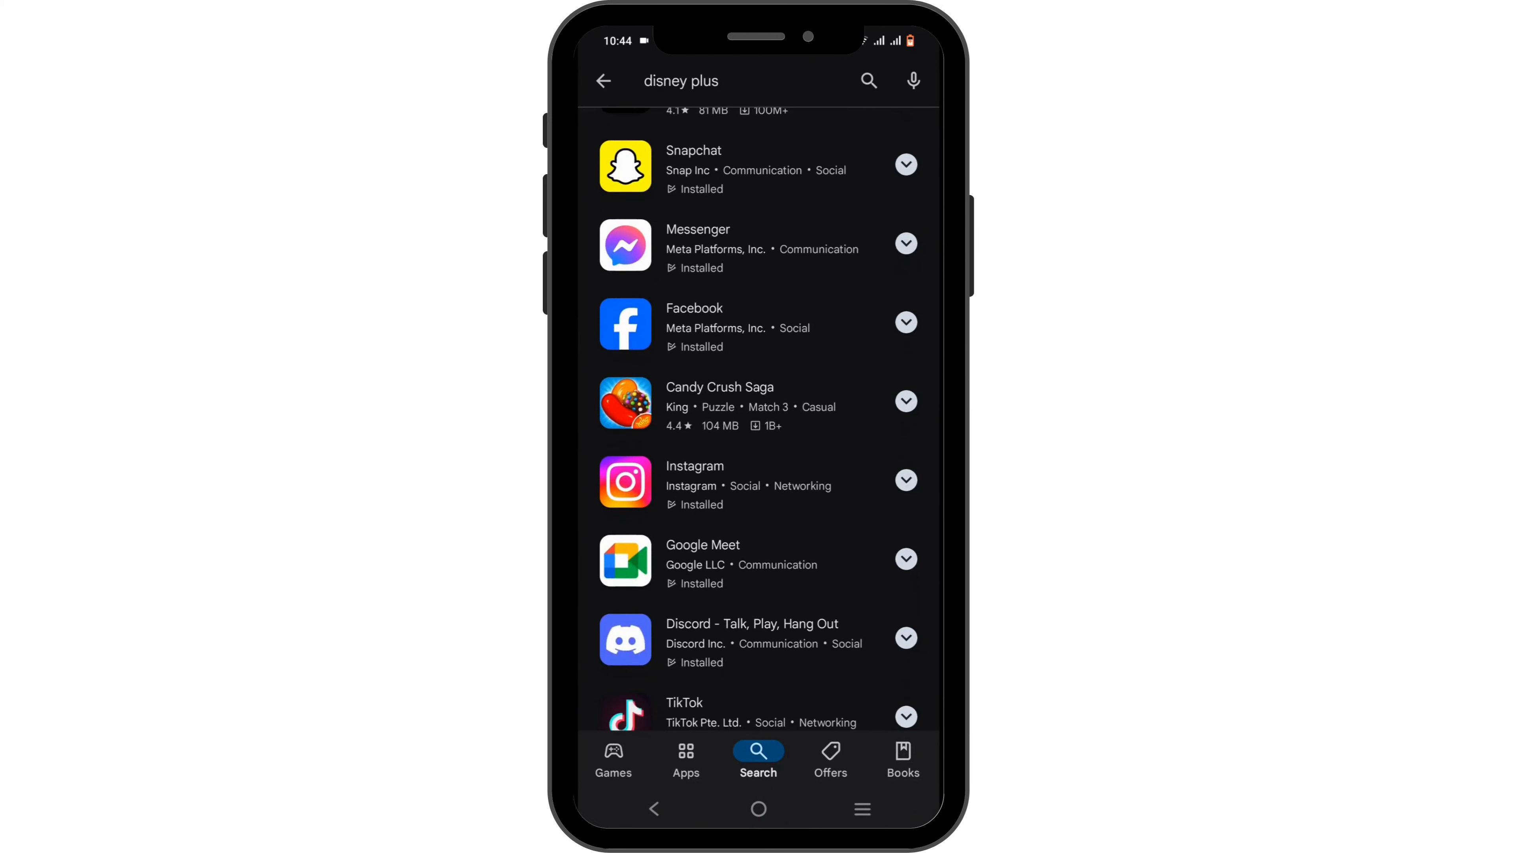